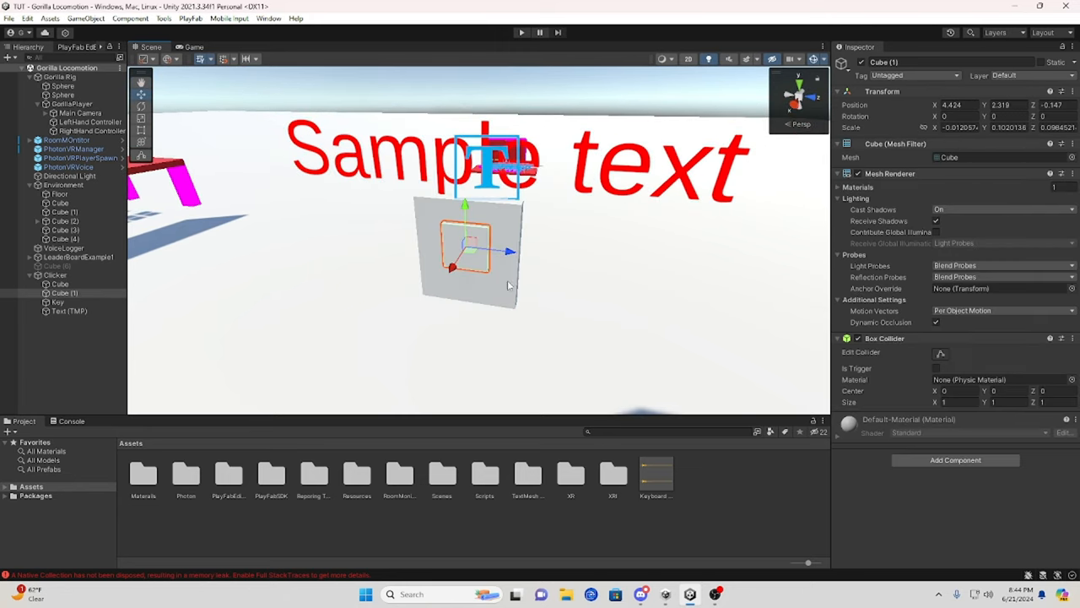
Select Cube (1) under Clicker and search Add Component for 'monke'.
left_click(641, 594)
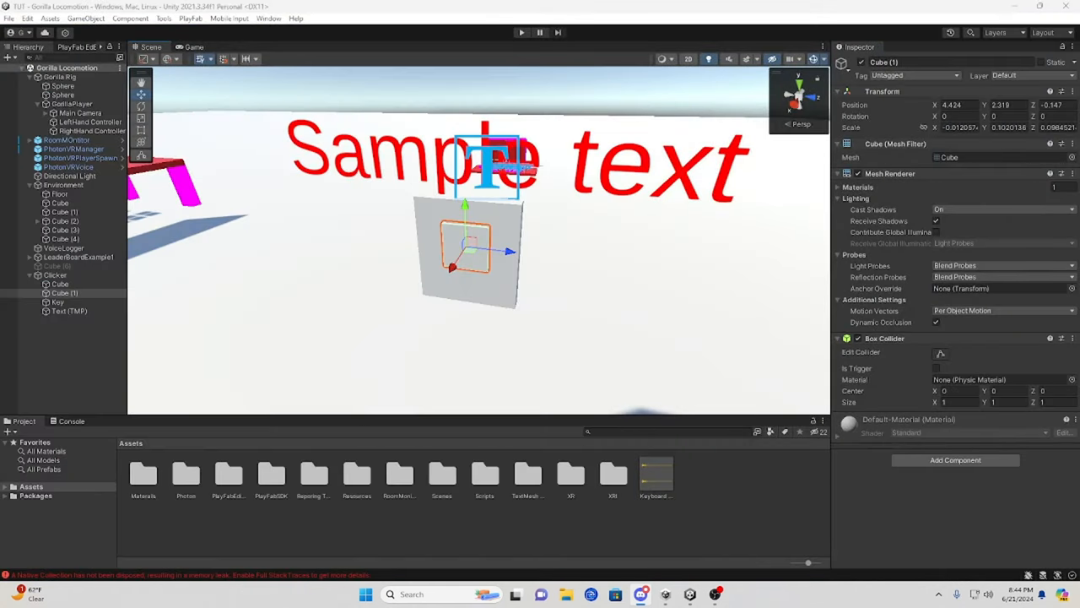
mouse_move(527, 321)
type("monke")
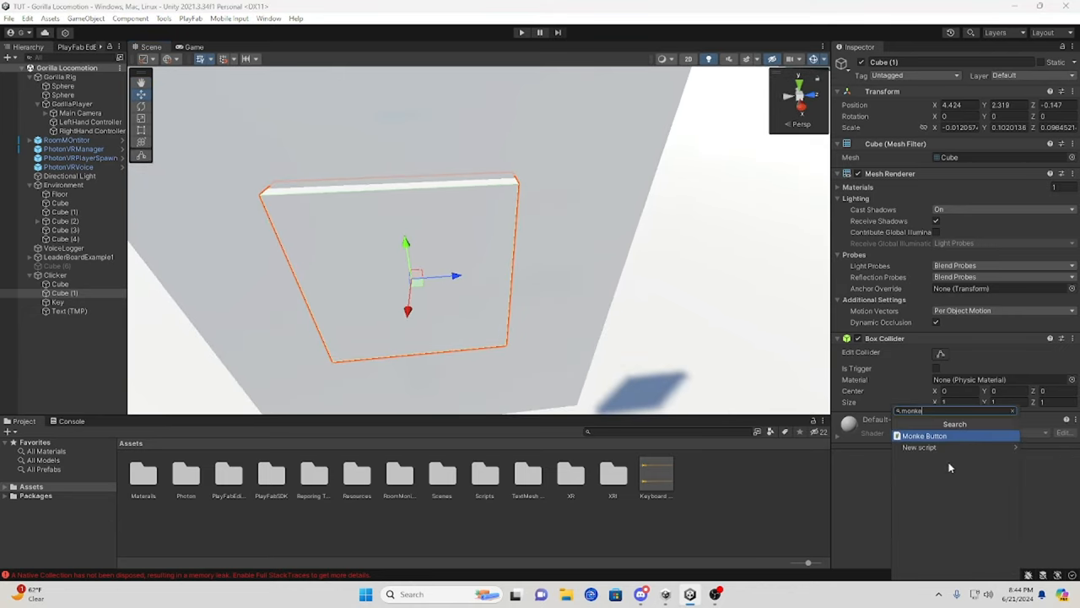
Add Monke Button to Cube (1) with Red pressed and white idle materials.
left_click(924, 436)
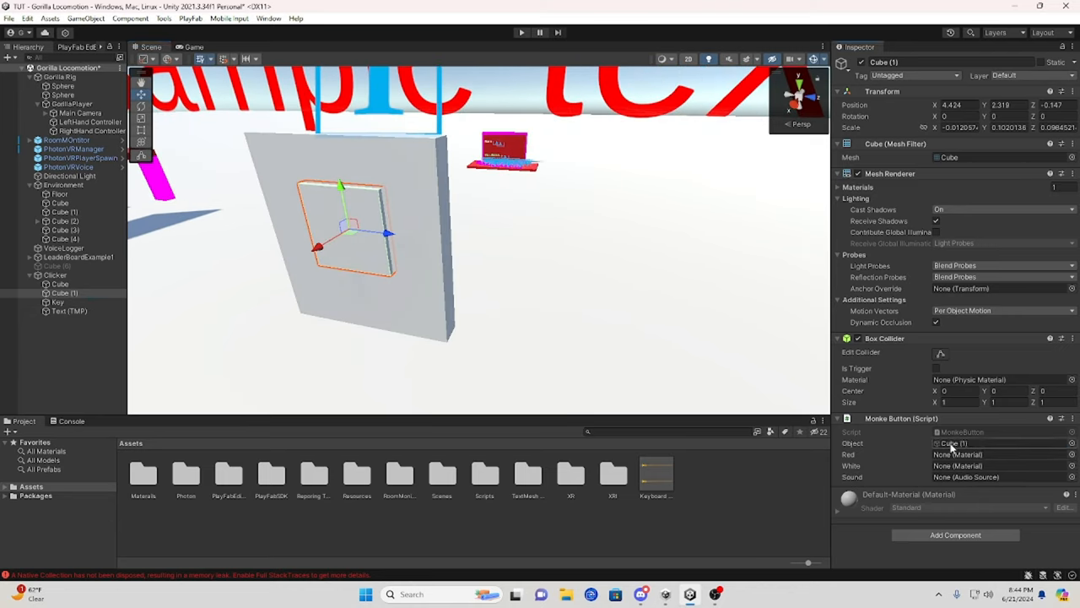
left_click(1068, 442)
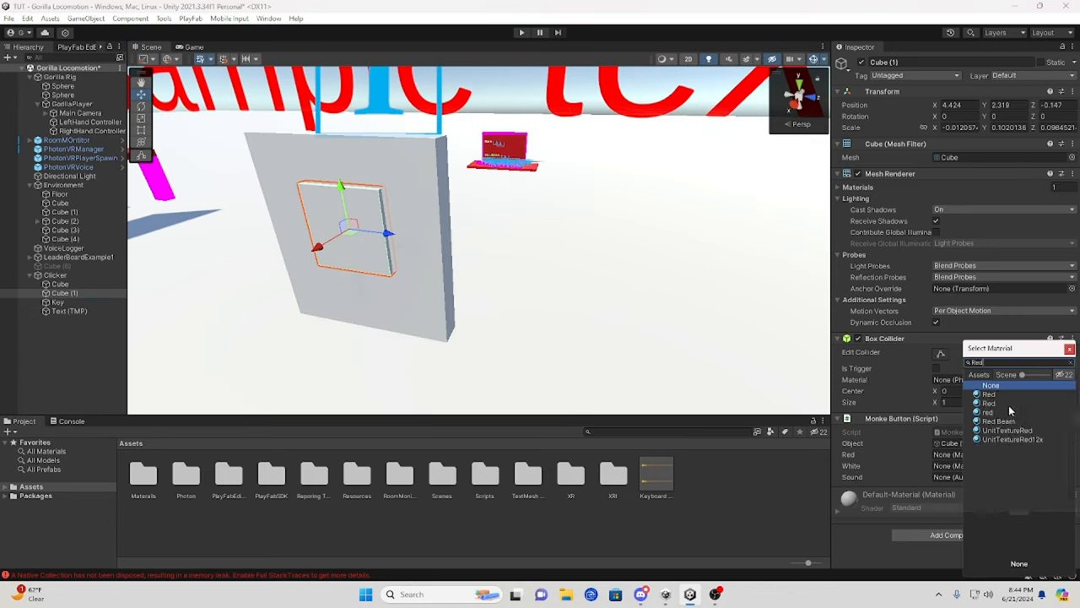
left_click(989, 394)
type("White")
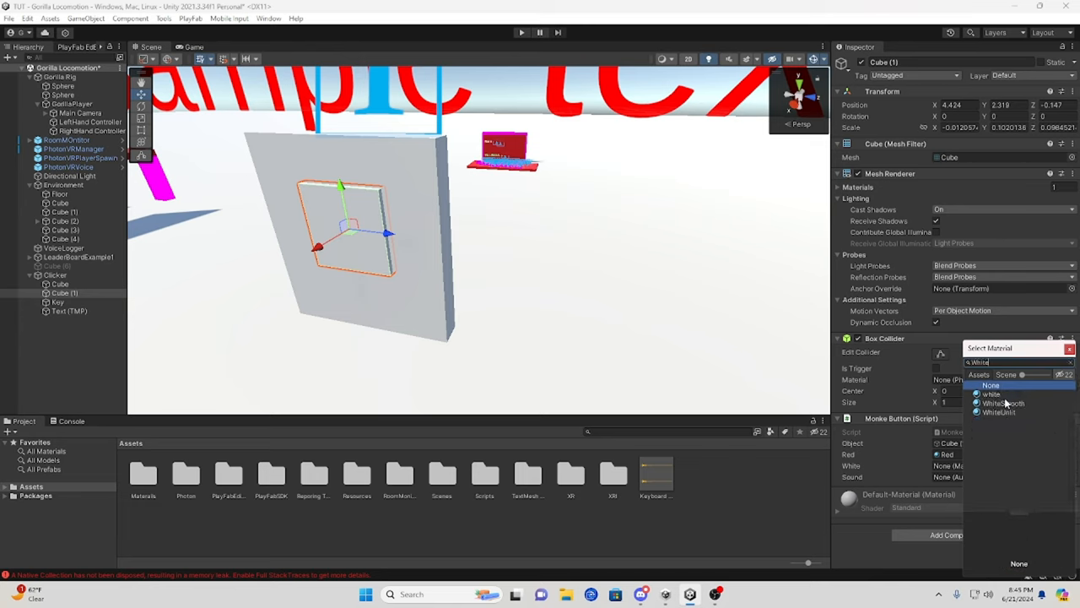
left_click(991, 394)
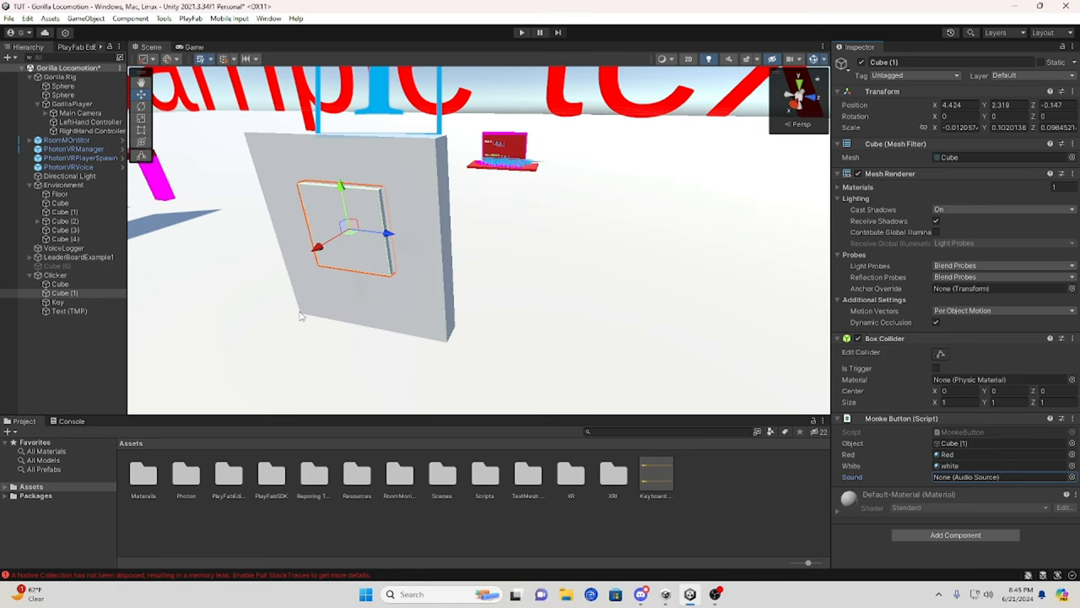
Inspect the Key object's keyboard-click Audio Source, then return to the button cube.
left_click(57, 302)
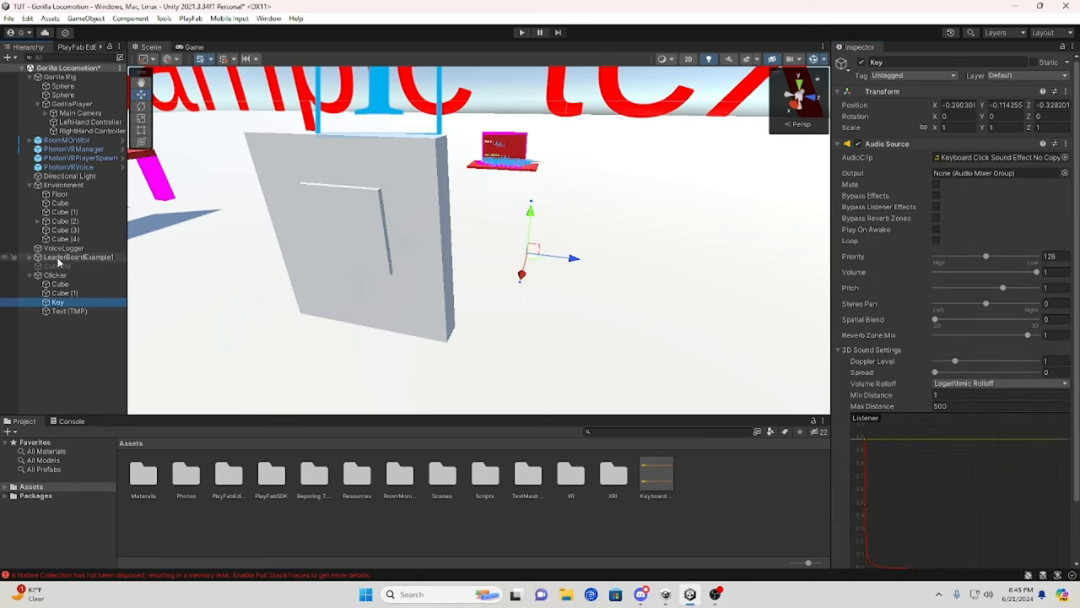
left_click(839, 143)
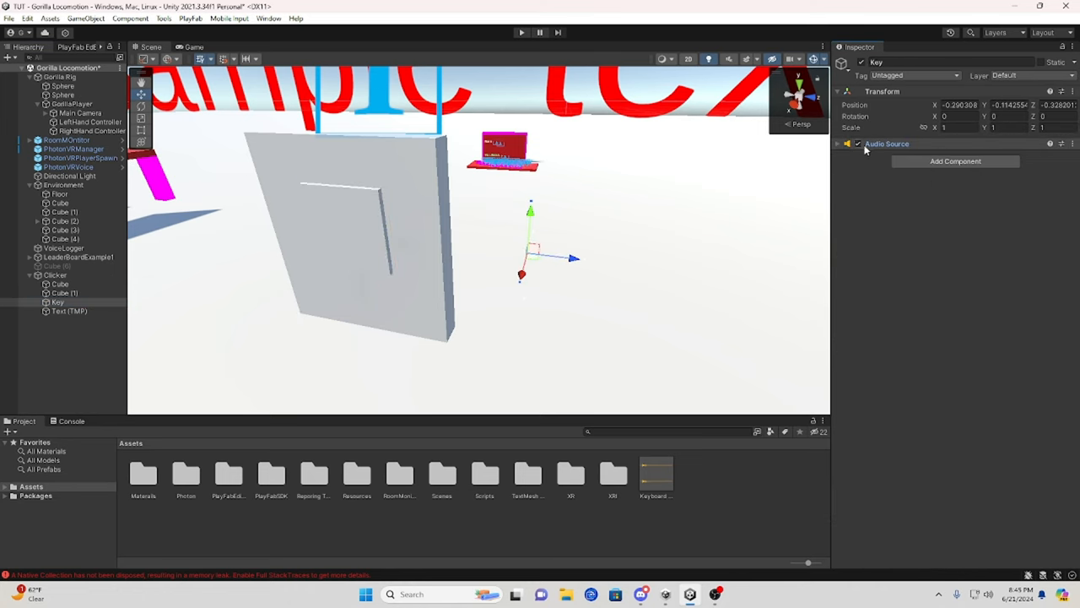
left_click(839, 144)
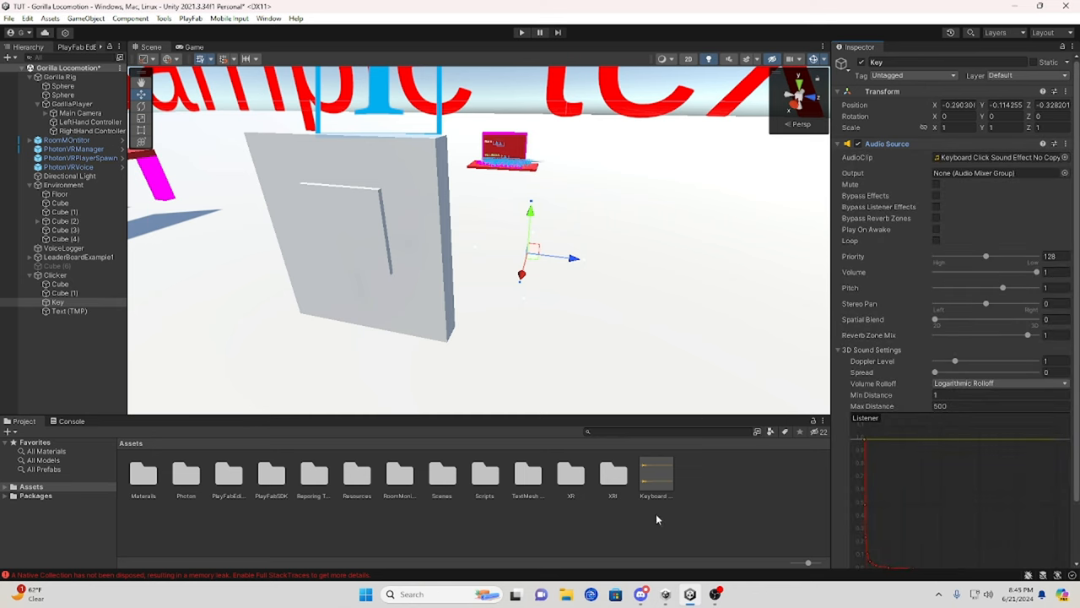
left_click(656, 473)
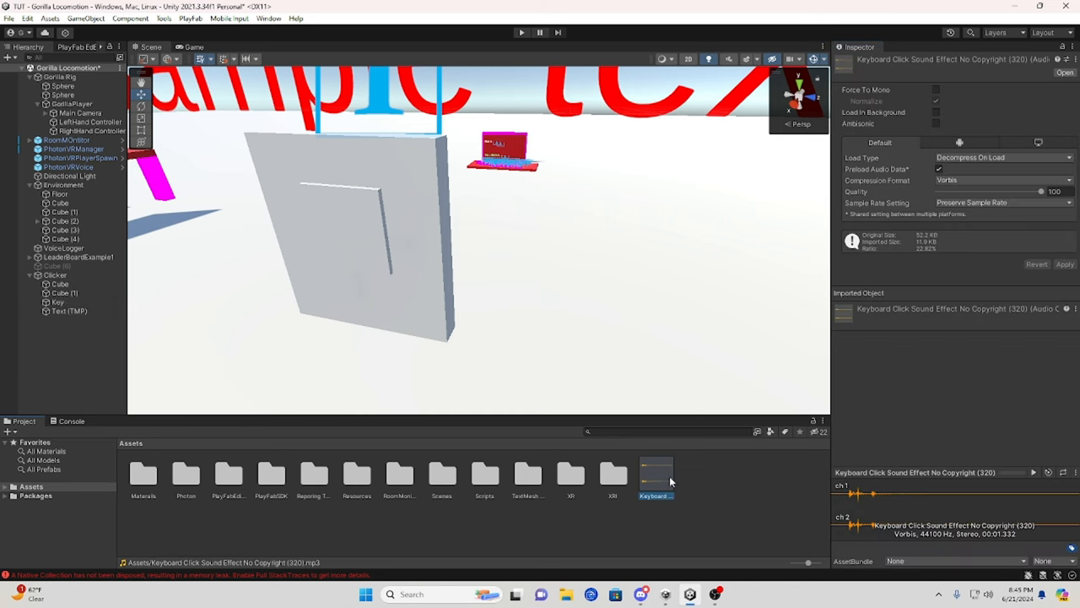
left_click(57, 301)
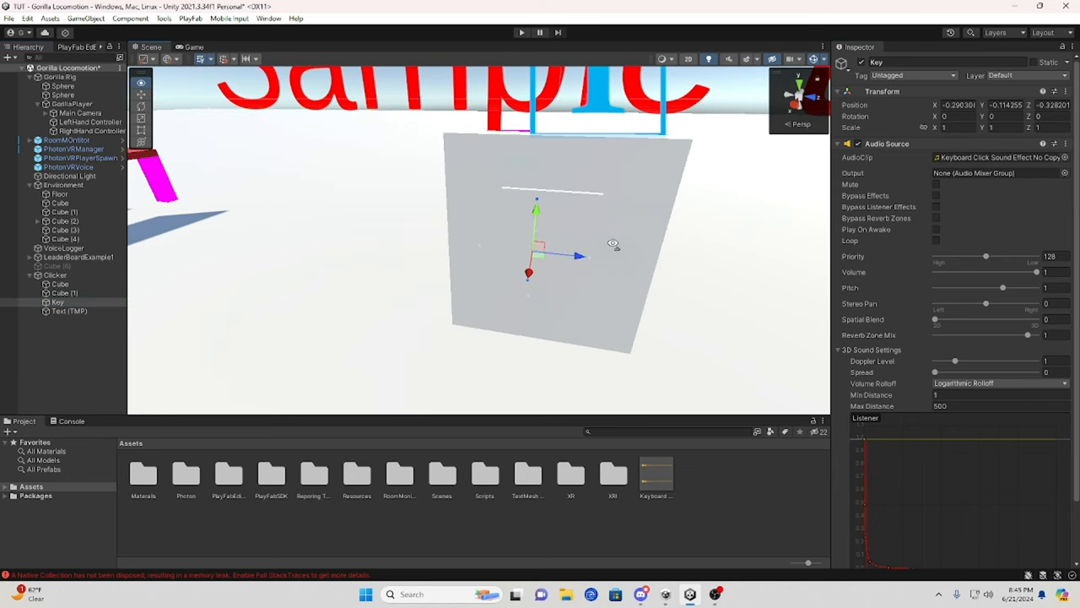
left_click(64, 293)
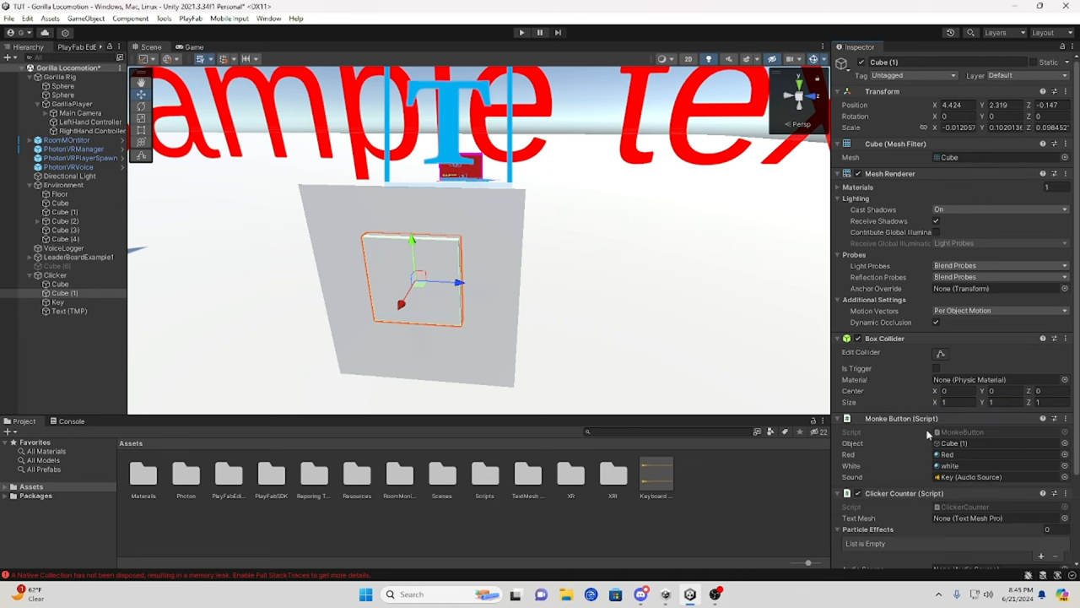
Assign the Text (TMP) object as the Clicker Counter's text mesh display.
scroll("down", 3)
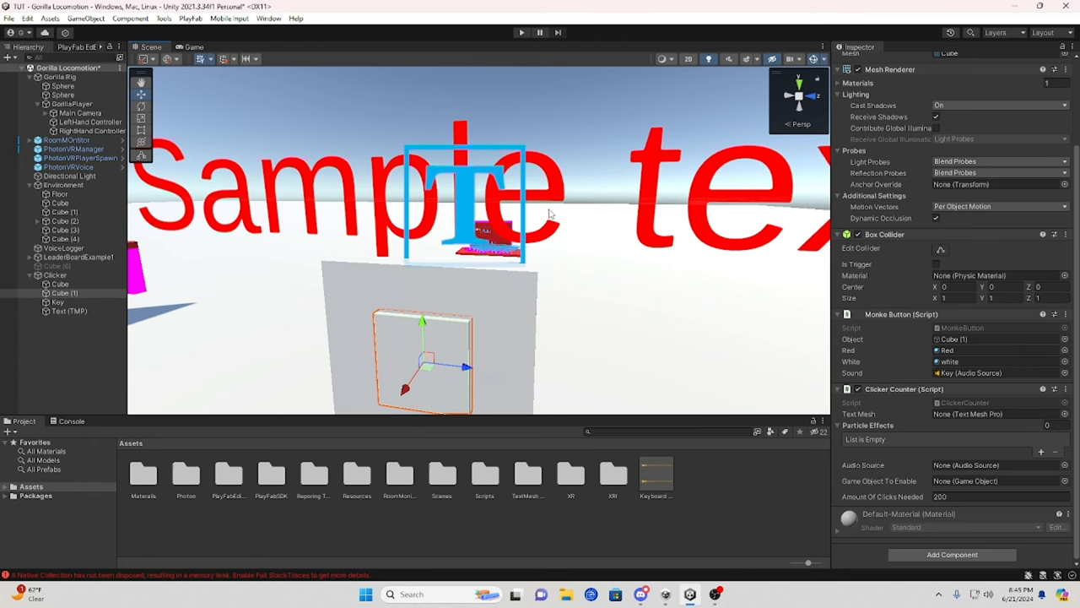
left_click(69, 311)
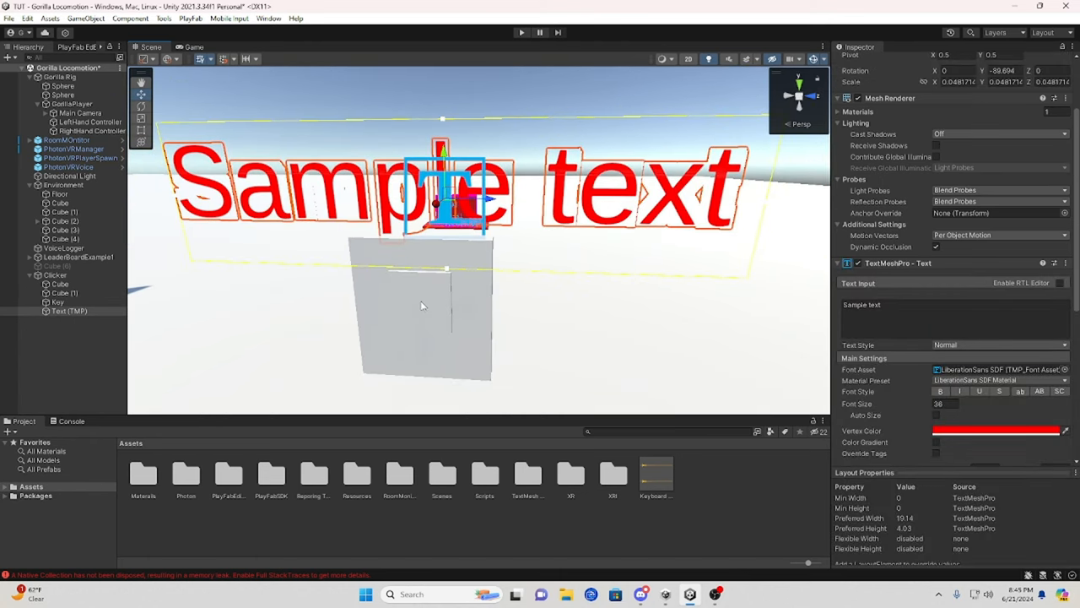
left_click(63, 293)
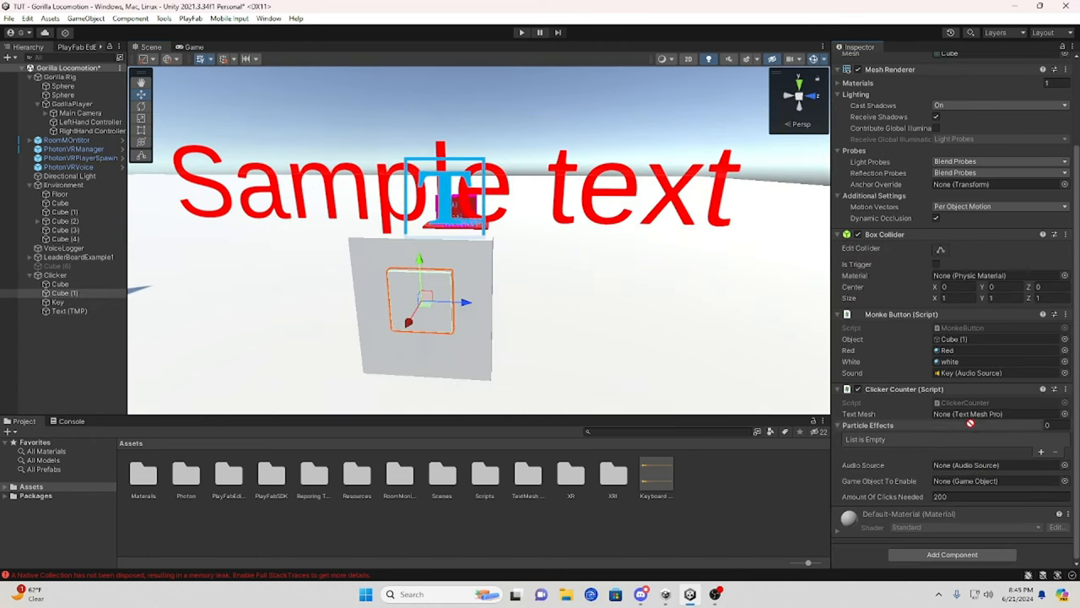
left_click(996, 414)
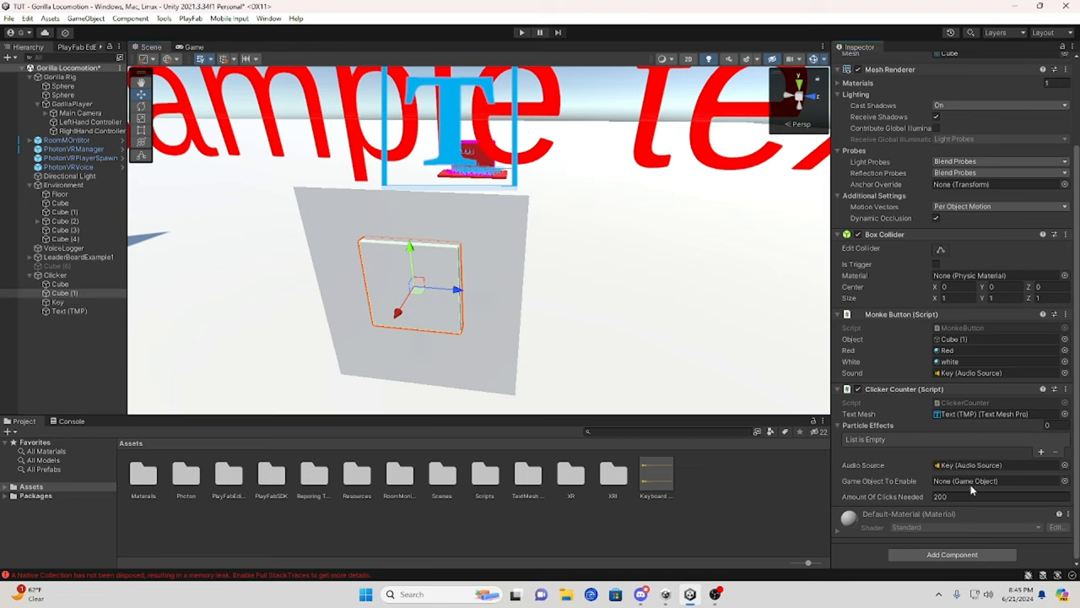
mouse_move(994, 493)
type("10")
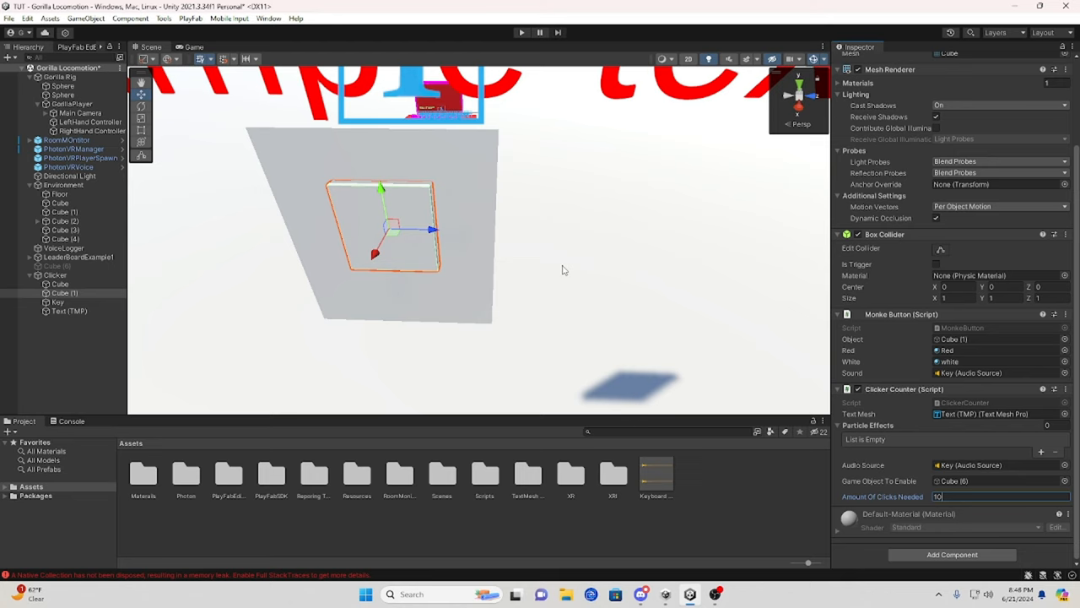
mouse_move(557, 266)
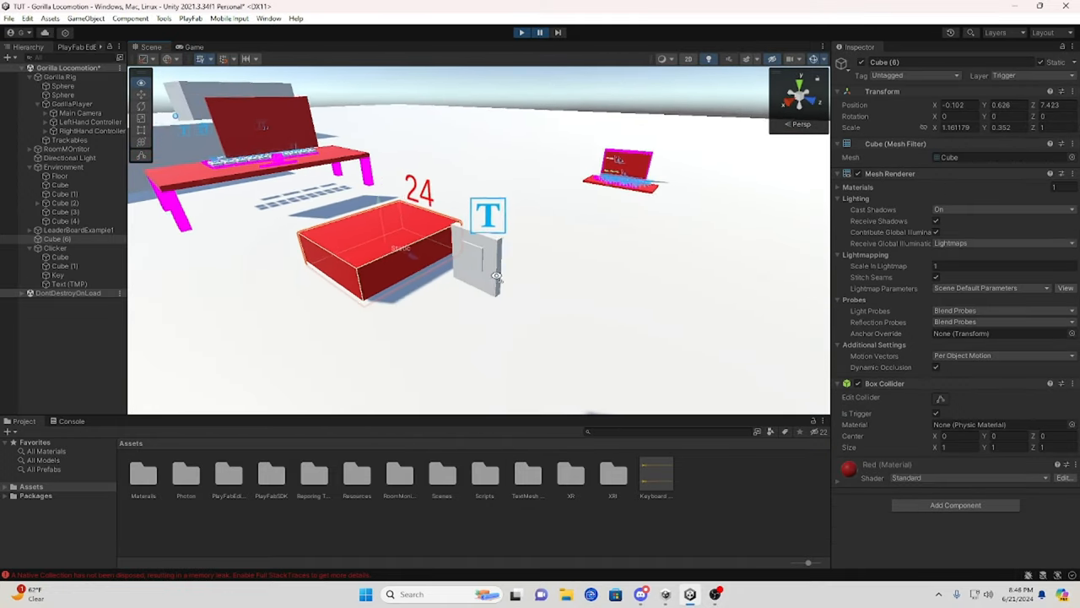
Deactivate Cube (6), then inspect GorillaPlayer and its left hand controller.
left_click(64, 265)
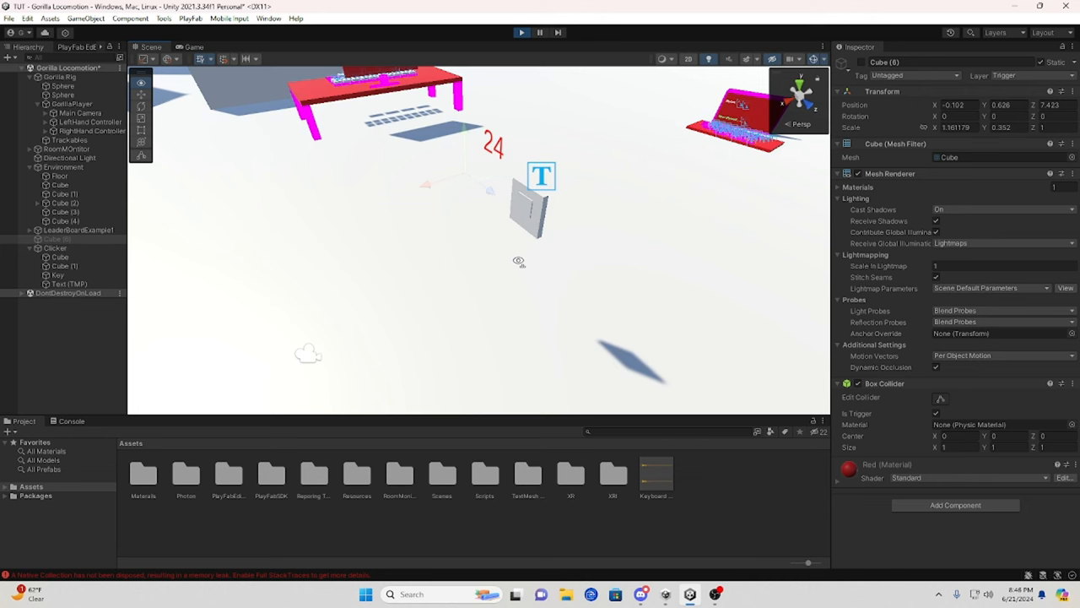
left_click(72, 104)
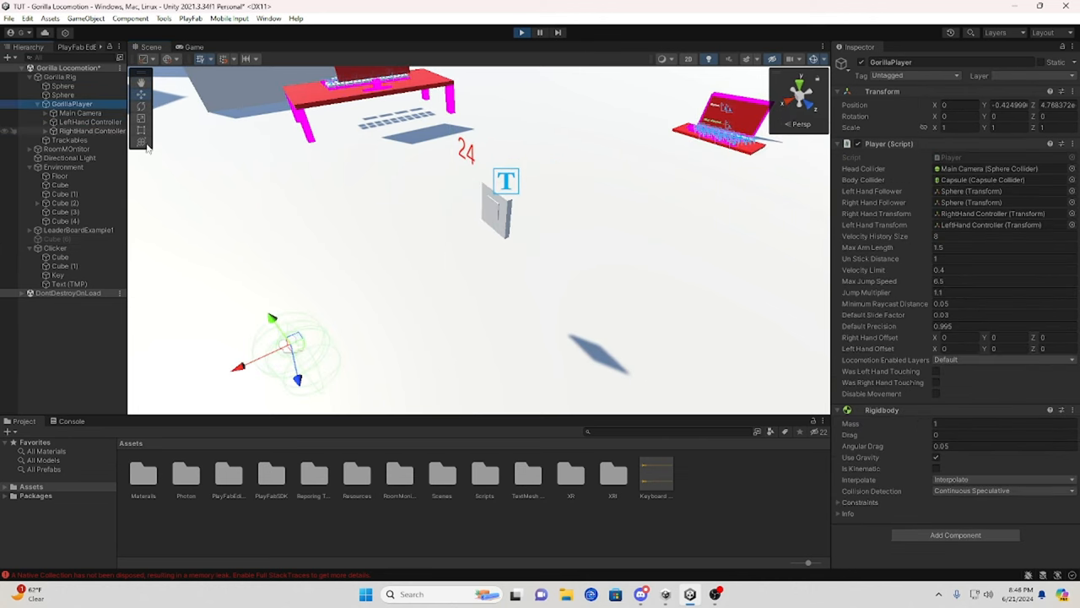
left_click(90, 121)
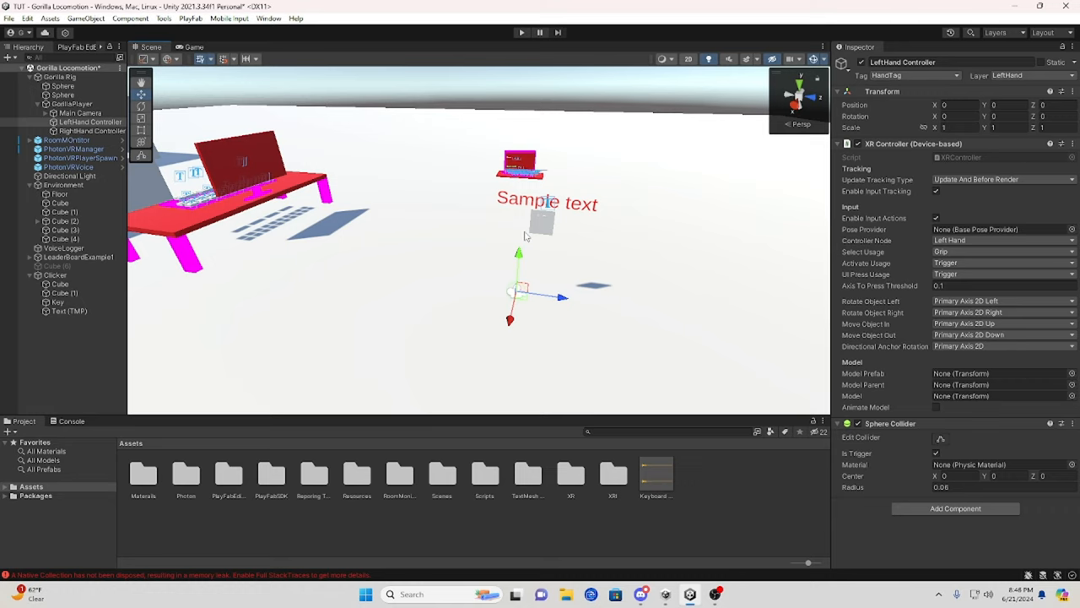
mouse_move(662, 387)
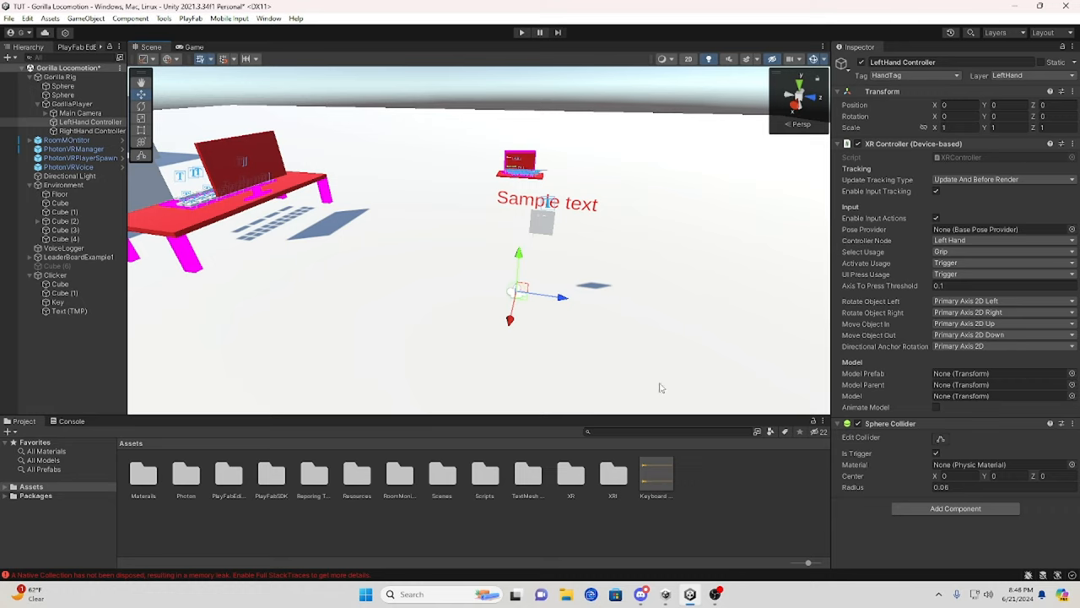